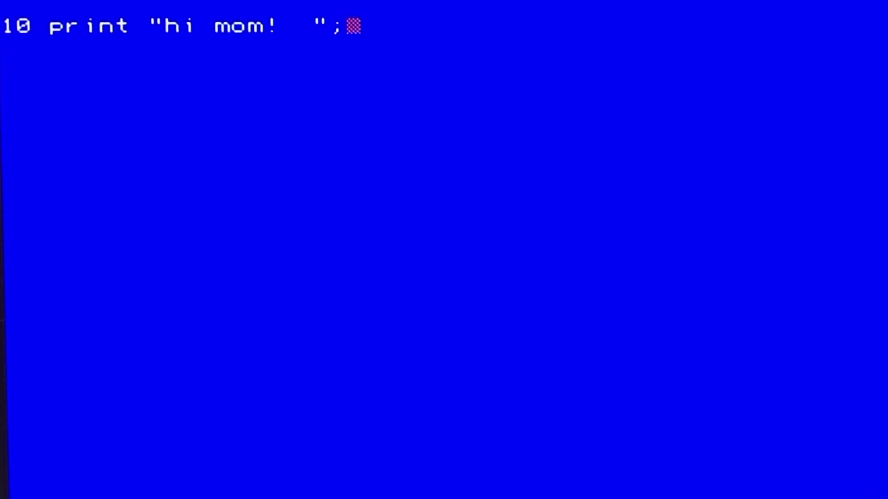
pyautogui.write(': goto 10')
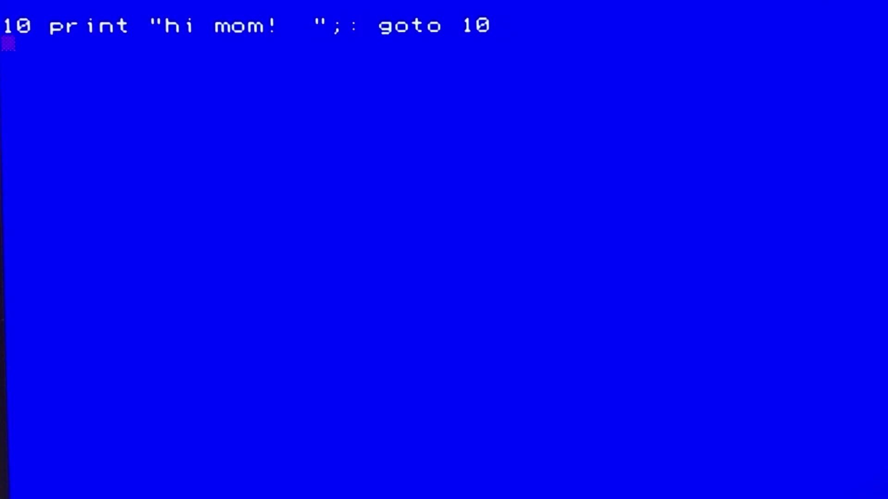
pyautogui.write('run')
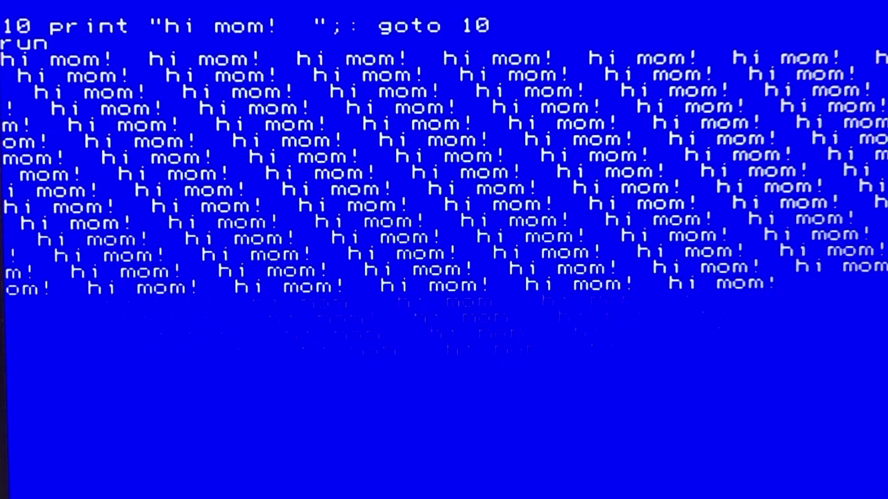